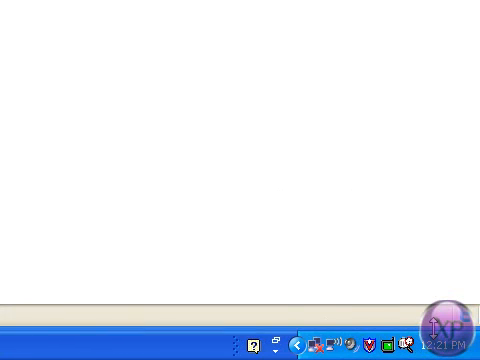
mouse_move(275, 291)
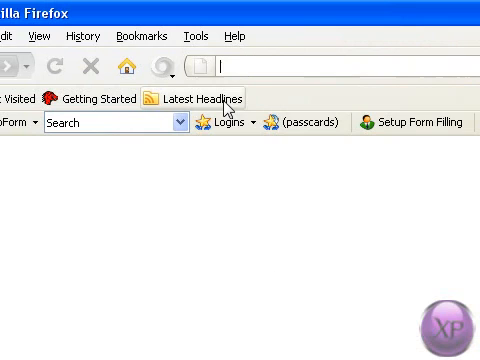
- Go to google.com in Firefox and search for 'zune theme'
type("google.com")
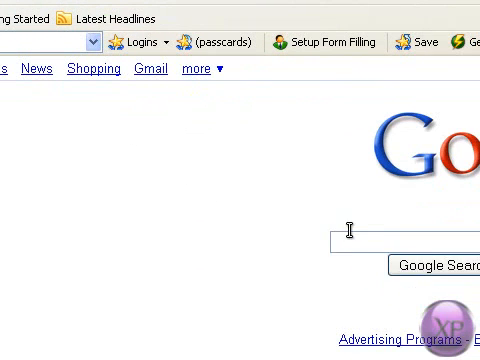
type("zune theme")
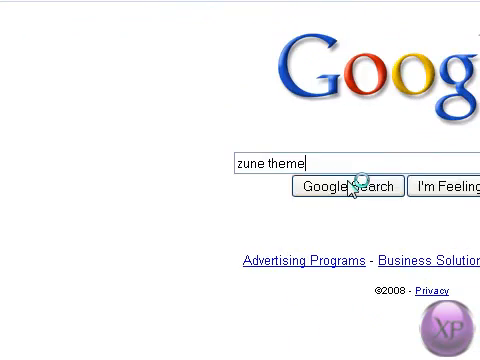
left_click(346, 187)
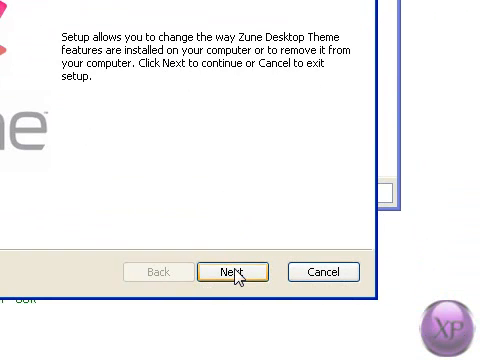
- Run the Zune Desktop Theme setup as a Repair and finish it
left_click(237, 271)
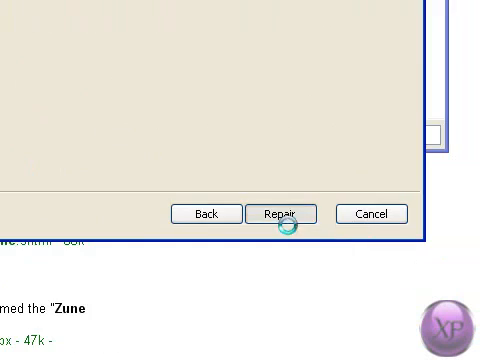
left_click(280, 214)
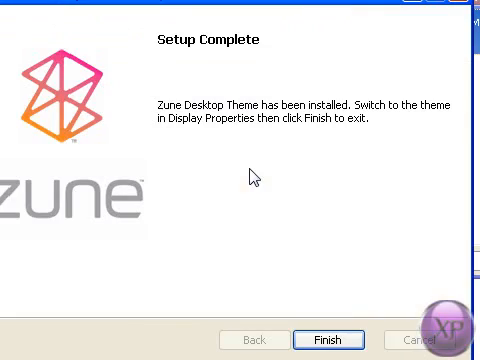
left_click(328, 340)
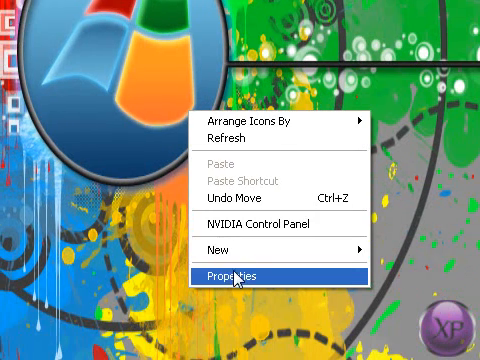
- Open Display Properties from the desktop and move to its Appearance settings
left_click(237, 276)
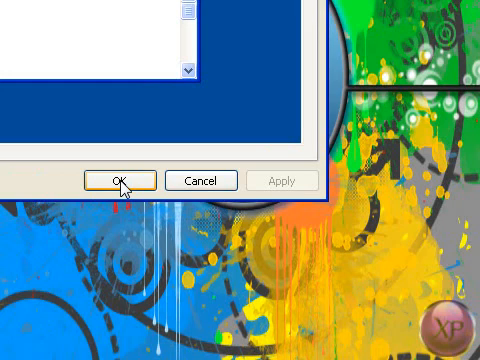
left_click(116, 180)
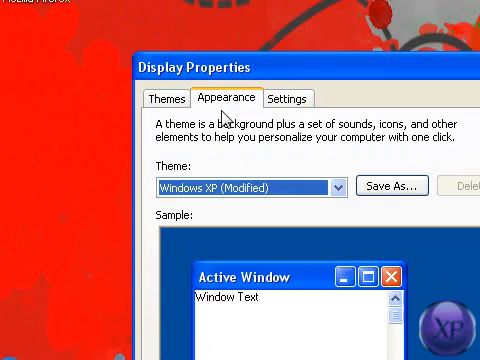